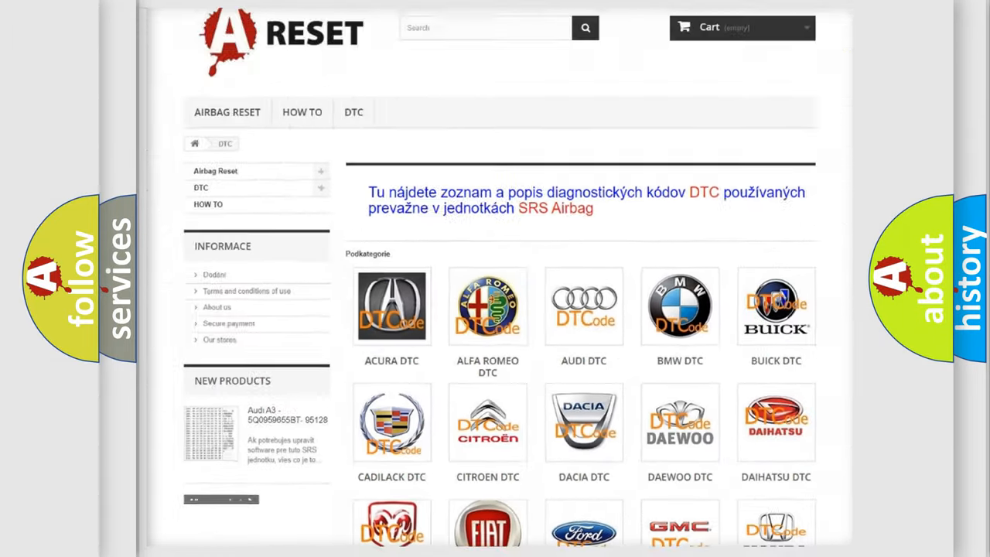
Step: Open the GMC diagnostic trouble code list and browse through the subcategory codes
scroll(down, 3)
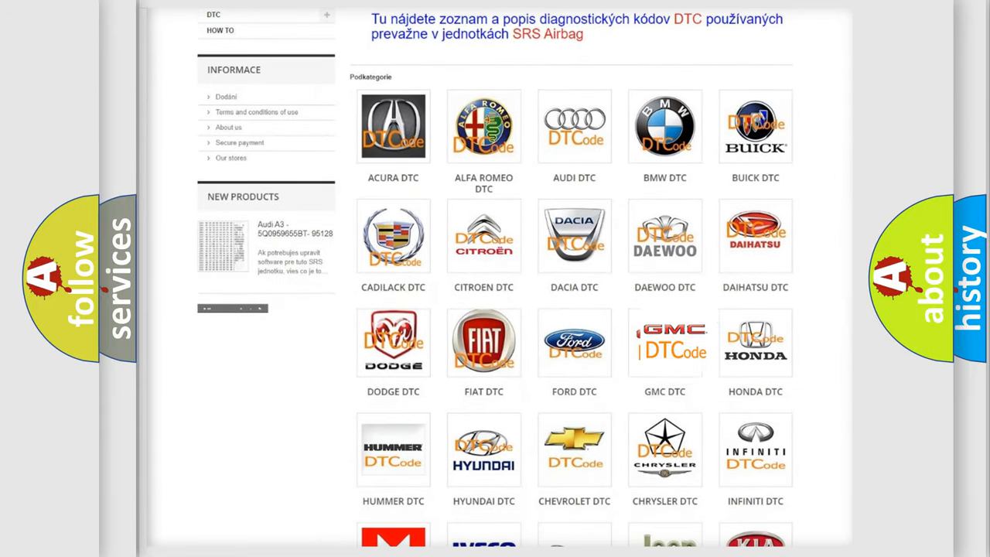
click(665, 342)
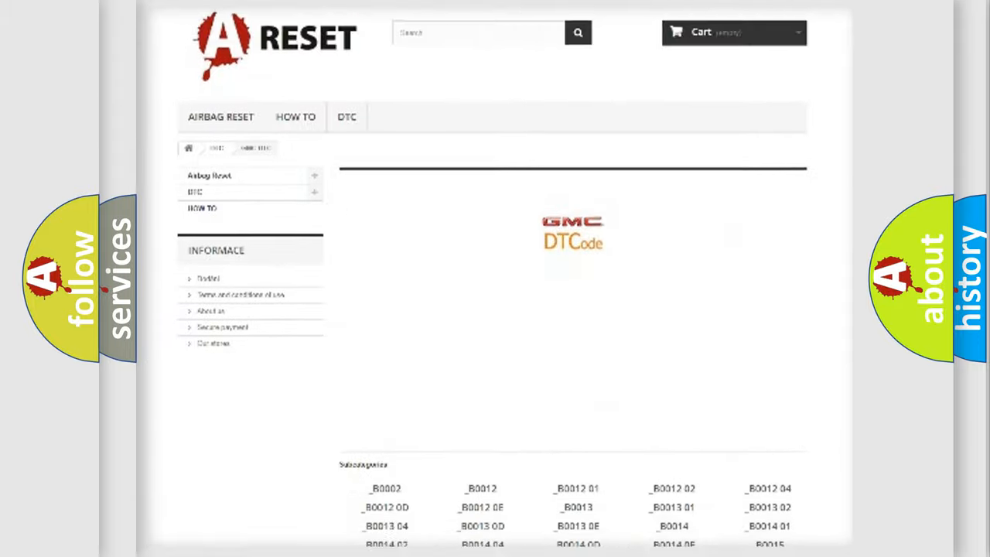
scroll(down, 3)
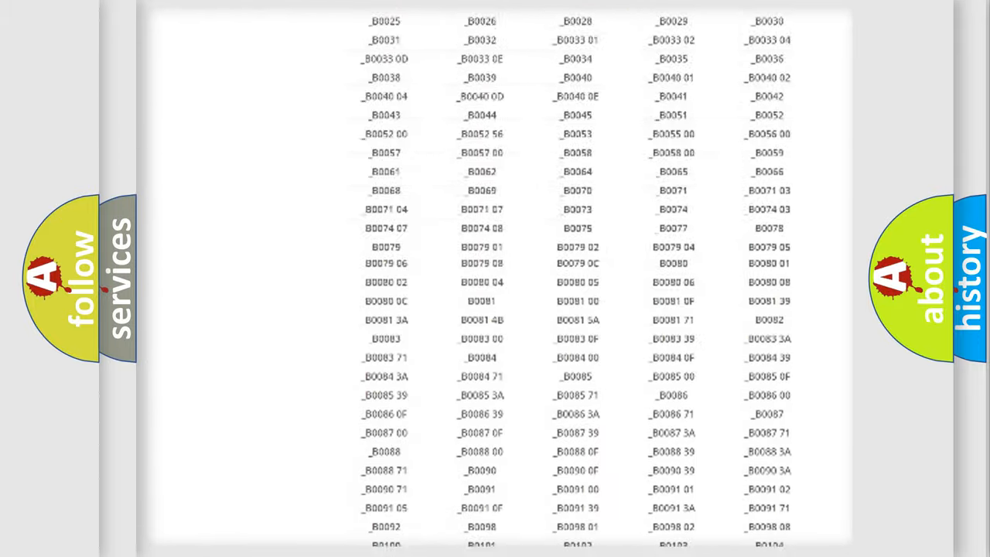
scroll(up, 3)
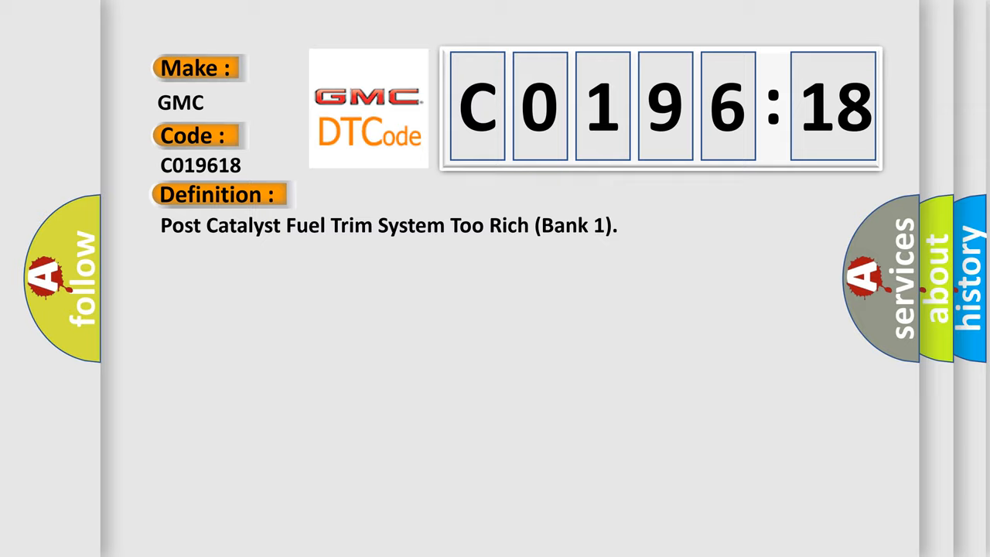
Step: View the description and then the cause text for GMC code C0196:18
click(402, 195)
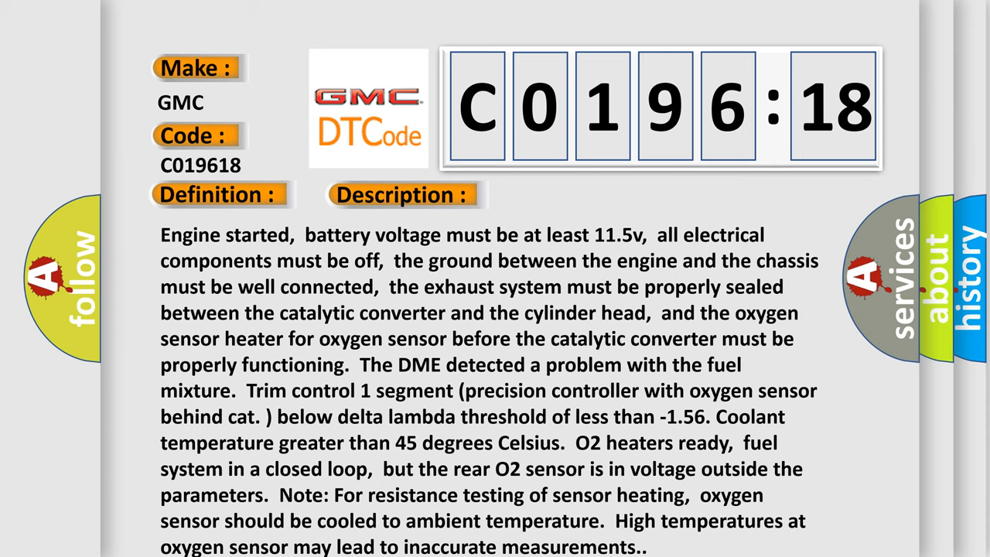
click(569, 195)
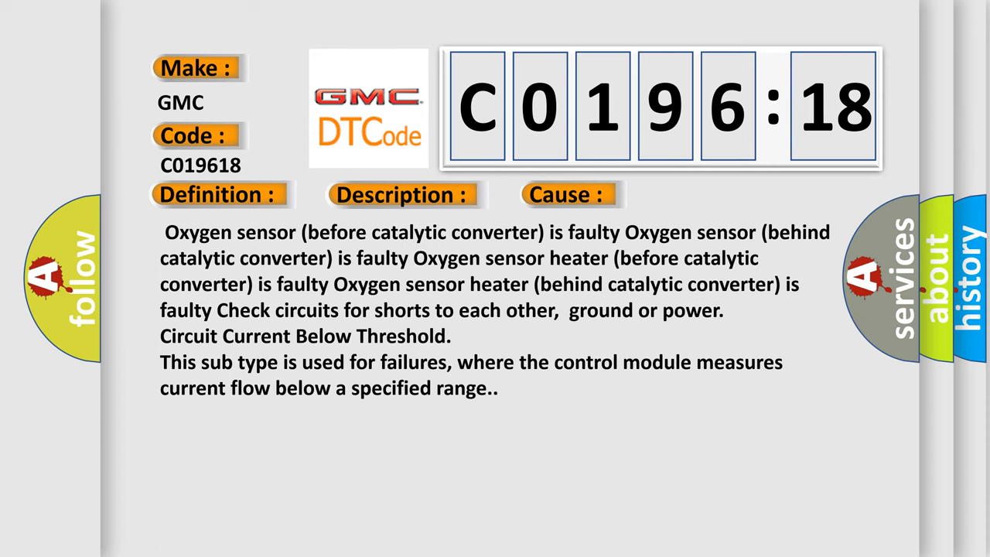